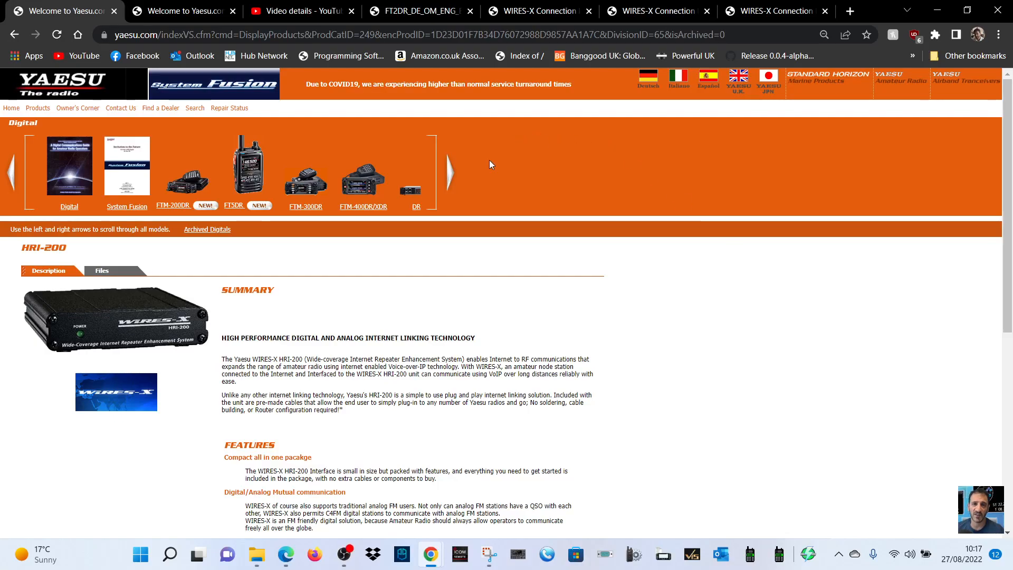
{"action": "mouse_move", "coordinate": [511, 196]}
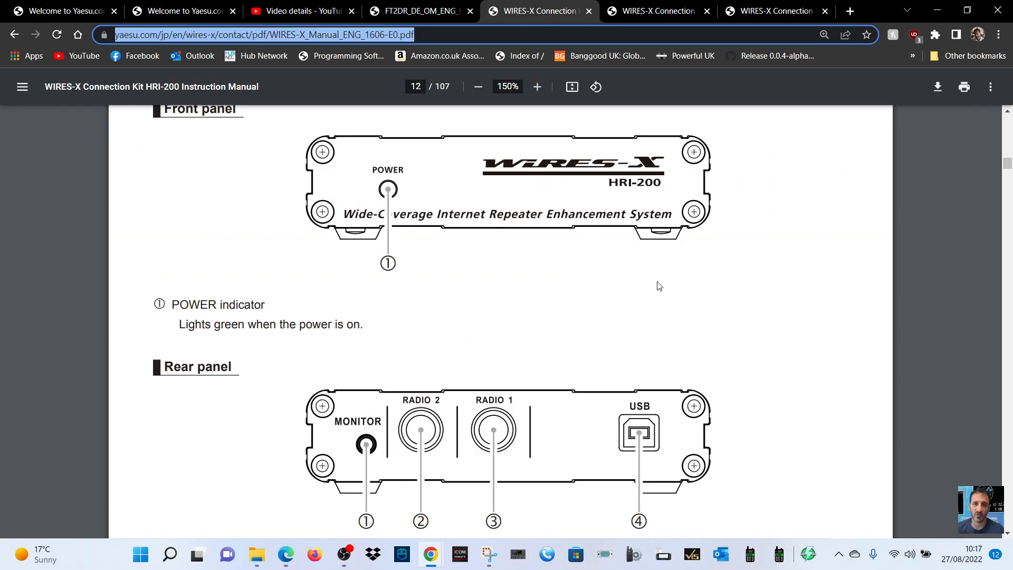
{"action": "mouse_move", "coordinate": [501, 404]}
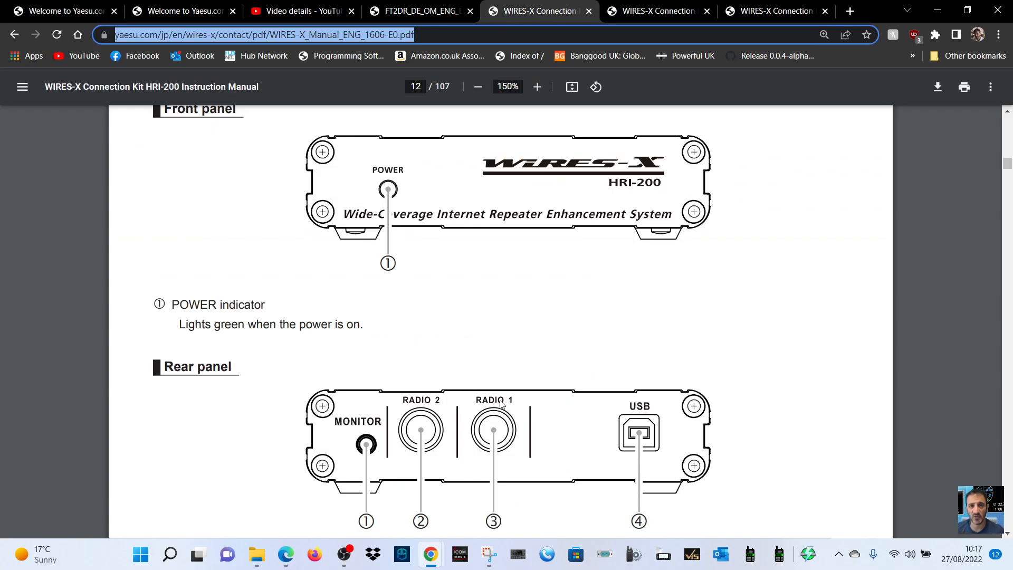
{"action": "mouse_move", "coordinate": [501, 442]}
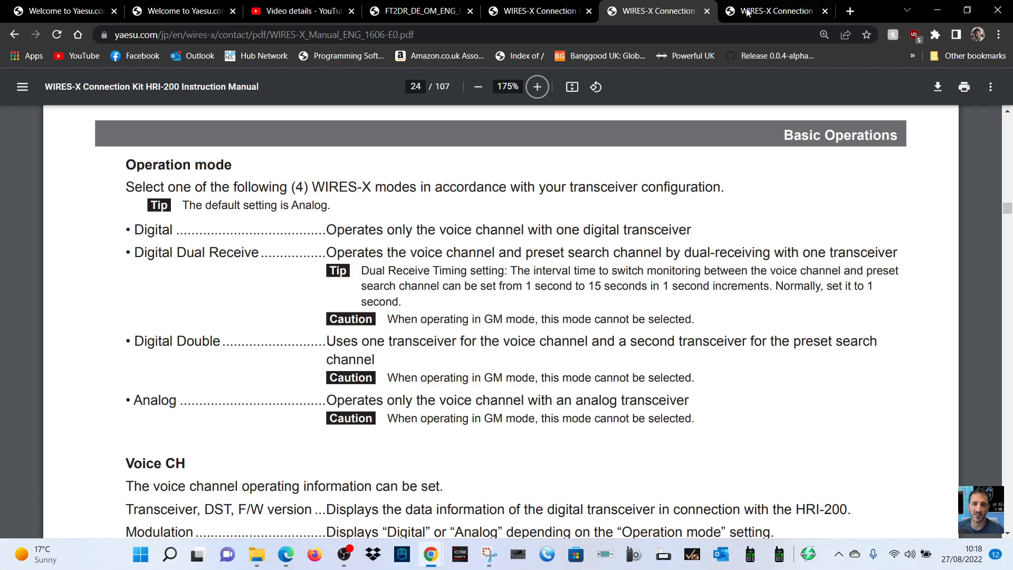
View page 23's Transceiver dialog and setup steps, then switch to the page 24 tab.
{"action": "left_click", "coordinate": [772, 11]}
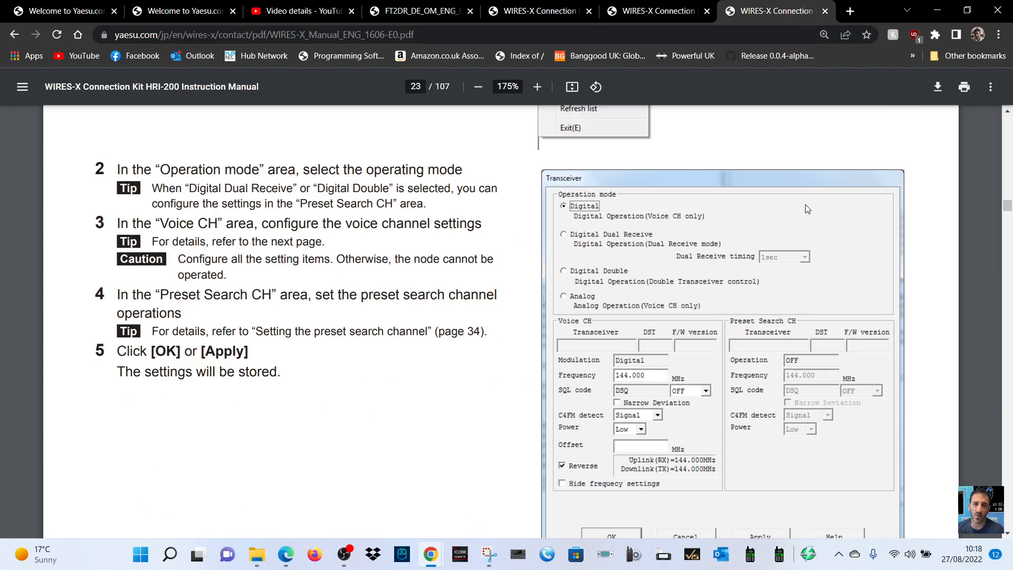
{"action": "scroll", "scroll_direction": "down", "scroll_amount": 3}
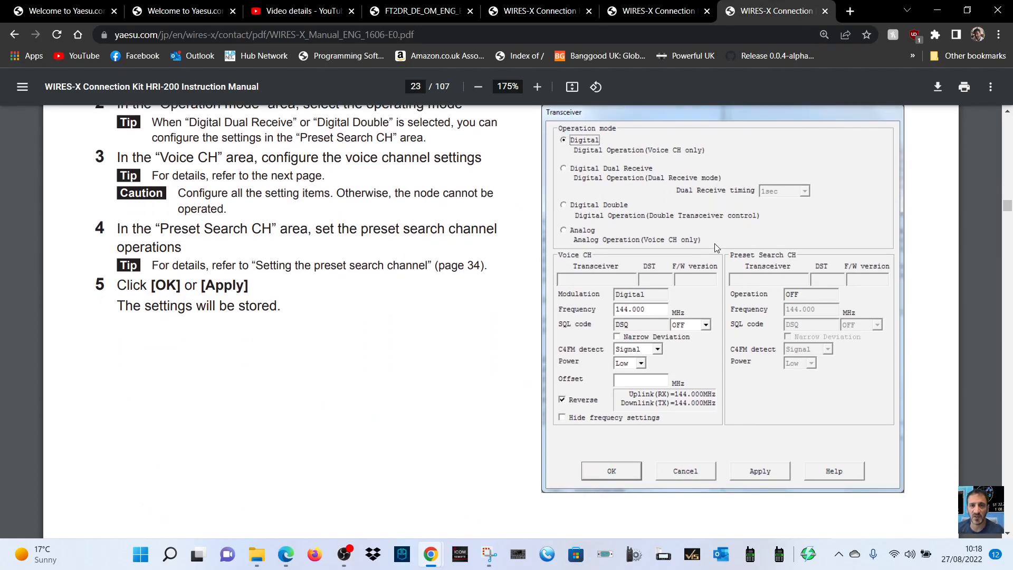
{"action": "scroll", "scroll_direction": "down", "scroll_amount": 3}
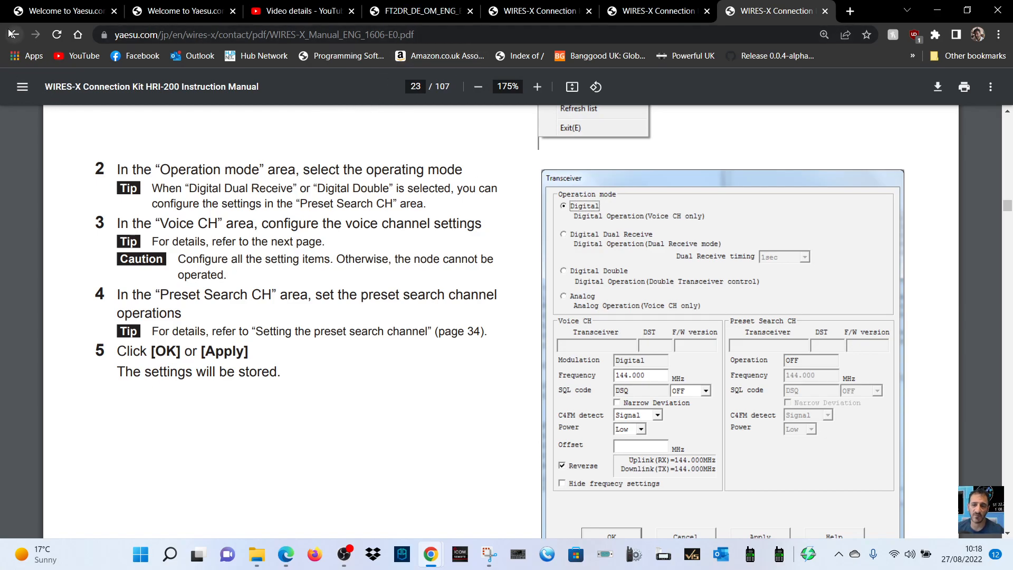
{"action": "mouse_move", "coordinate": [804, 270]}
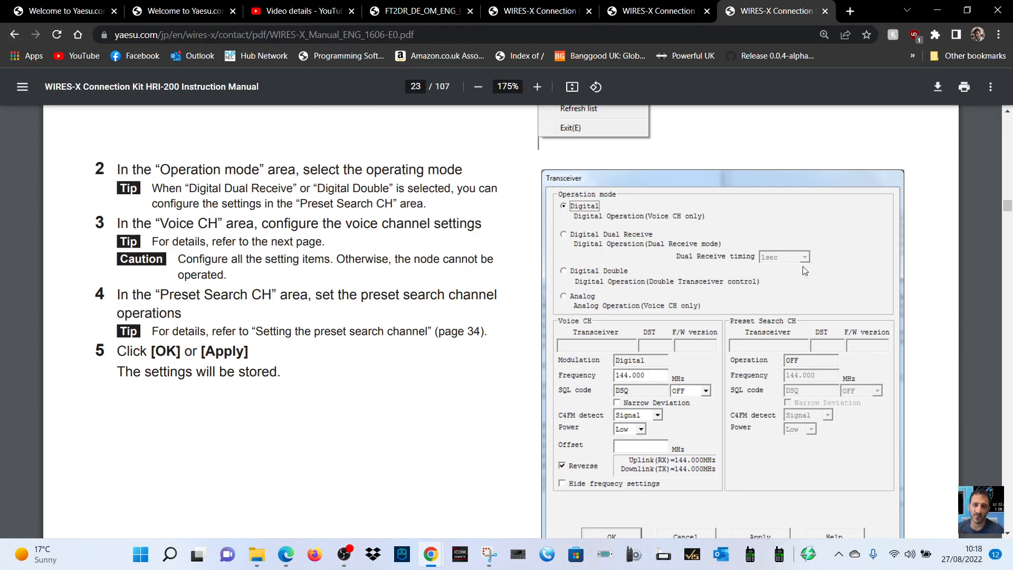
{"action": "scroll", "scroll_direction": "down", "scroll_amount": 3}
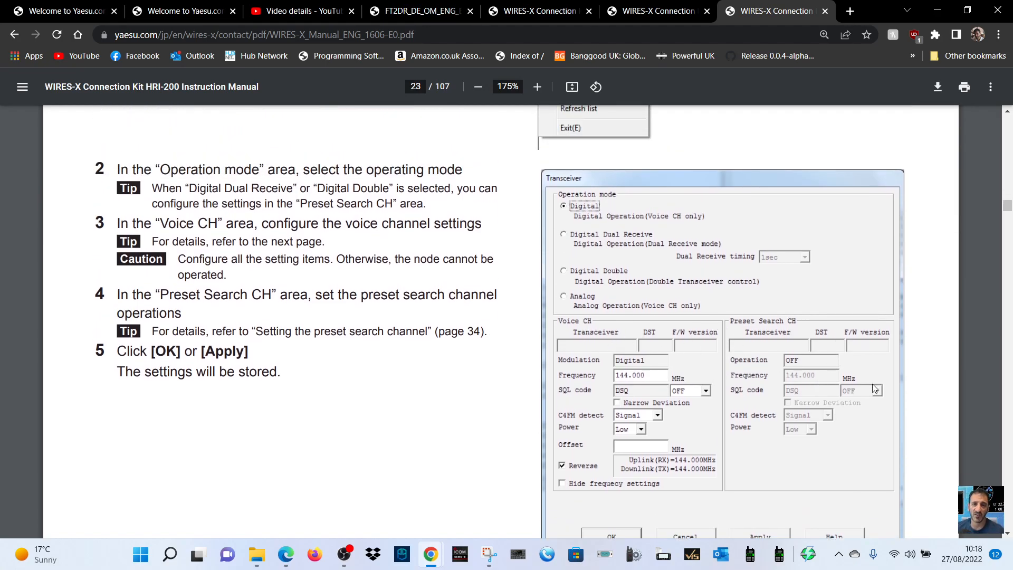
{"action": "left_click", "coordinate": [657, 11]}
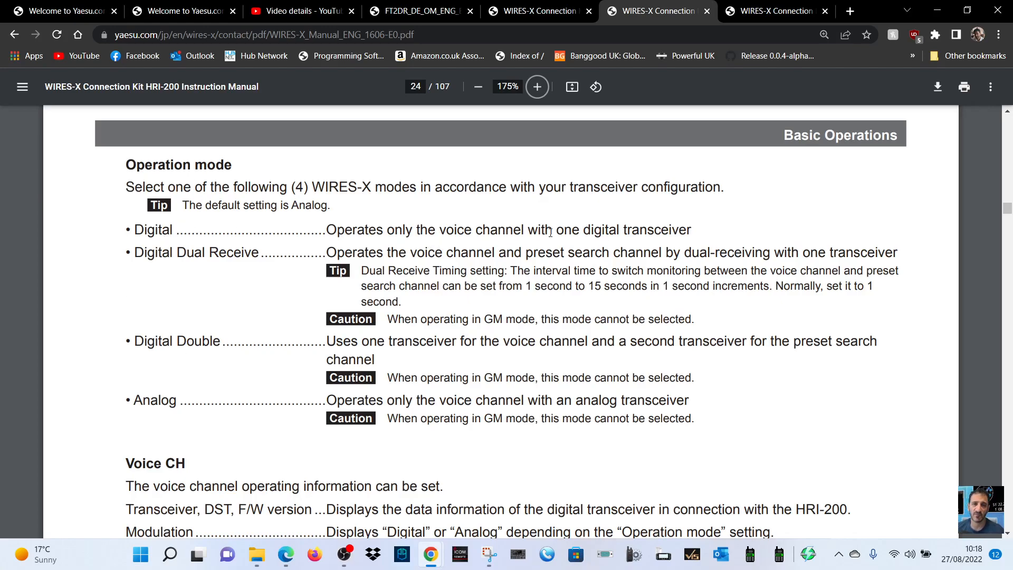
{"action": "mouse_move", "coordinate": [709, 234]}
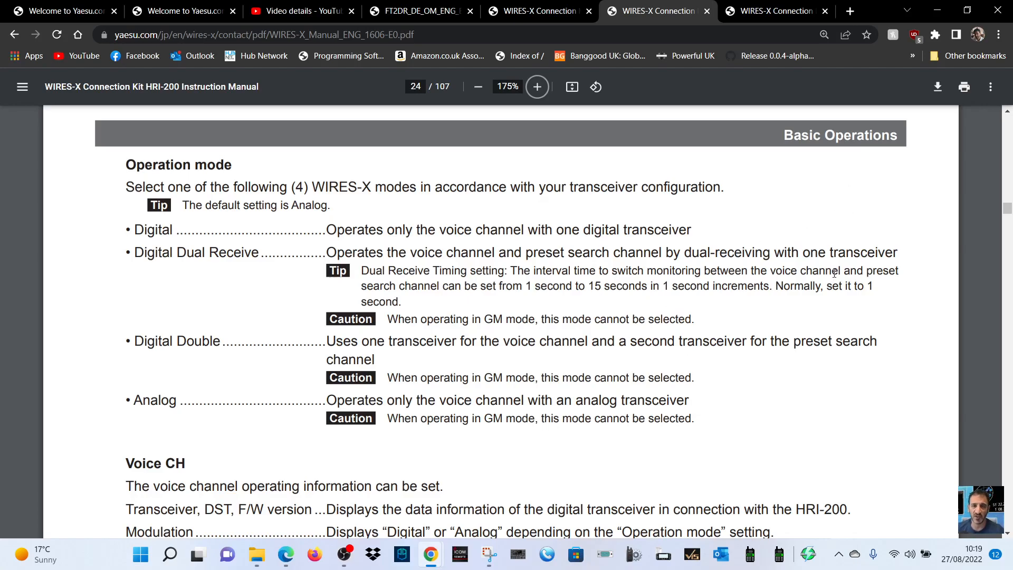
{"action": "mouse_move", "coordinate": [575, 317]}
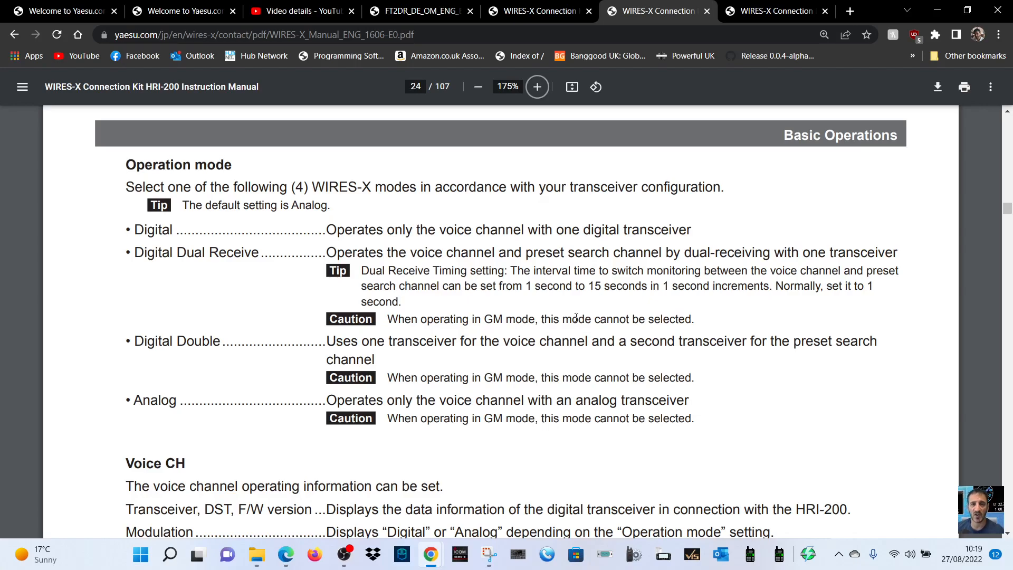
{"action": "mouse_move", "coordinate": [847, 452]}
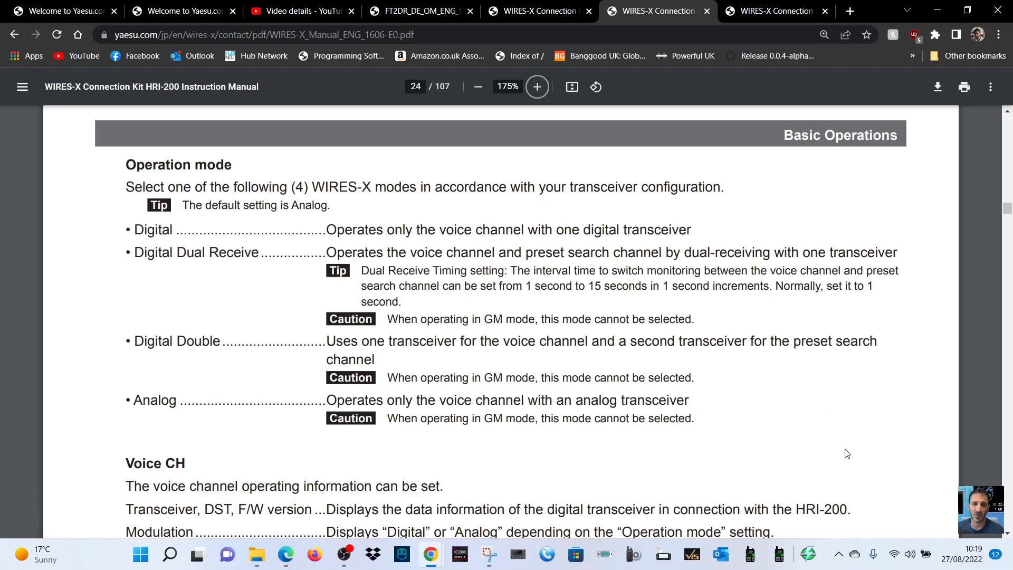
{"action": "mouse_move", "coordinate": [871, 401]}
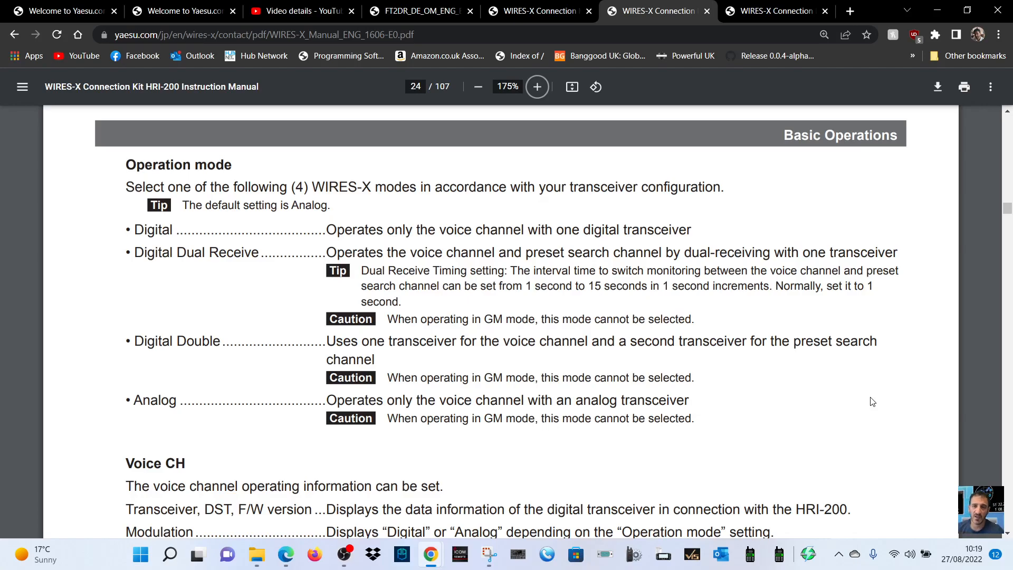
{"action": "mouse_move", "coordinate": [198, 446]}
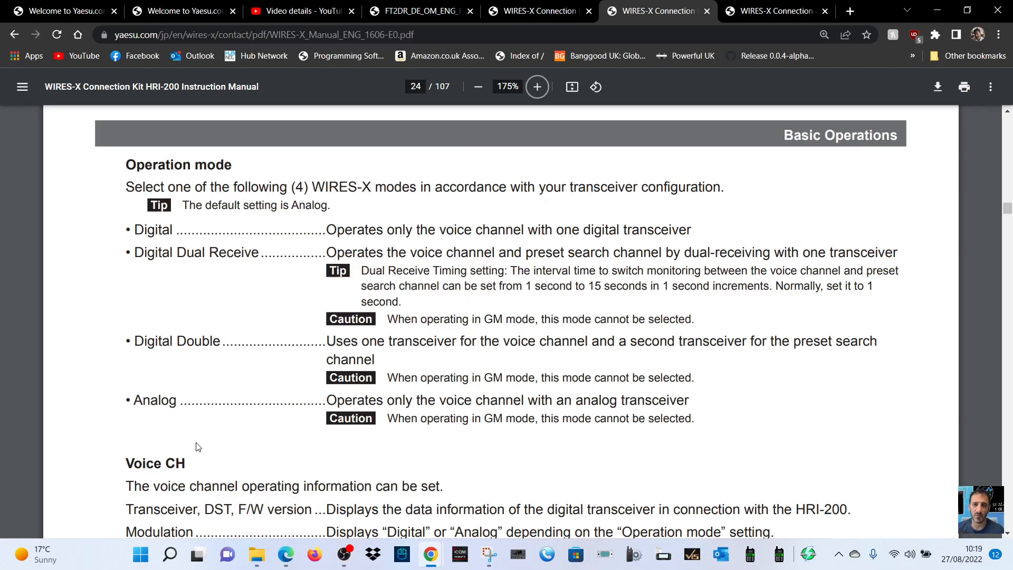
{"action": "mouse_move", "coordinate": [470, 414]}
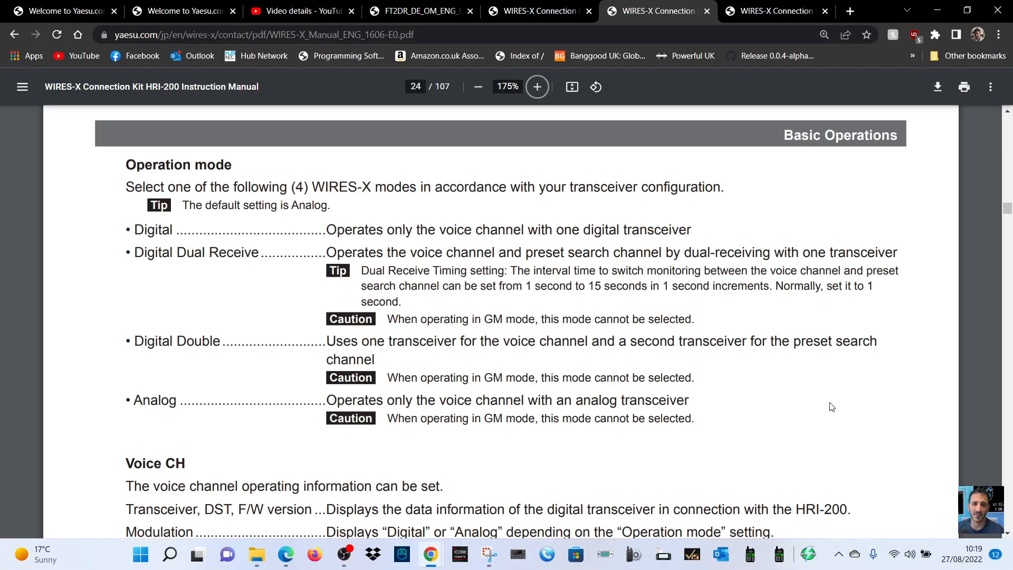
Scroll page 24 down to the SQL, Narrow Deviation and C4FM detect settings.
{"action": "scroll", "scroll_direction": "down", "scroll_amount": 3}
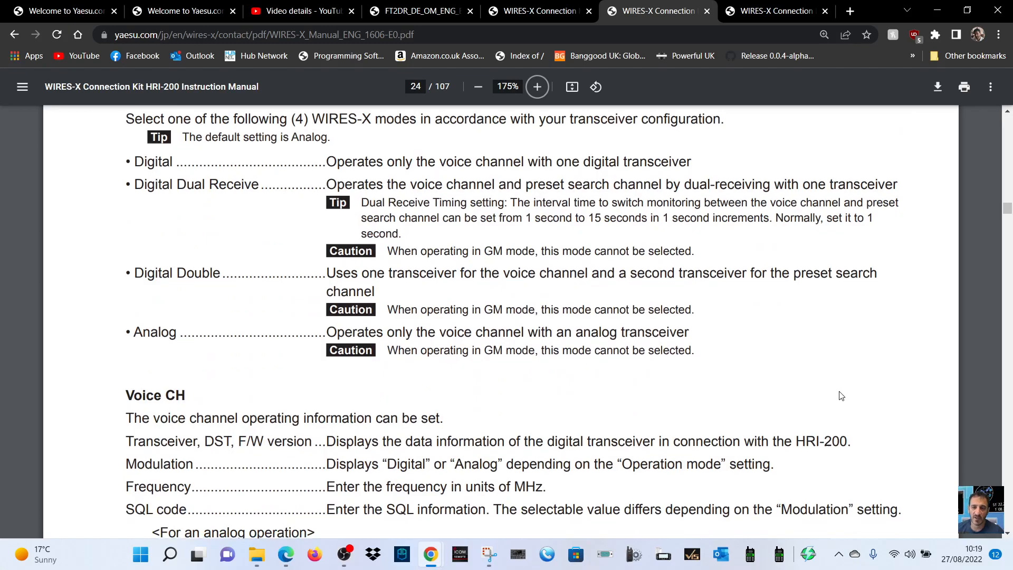
{"action": "scroll", "scroll_direction": "down", "scroll_amount": 3}
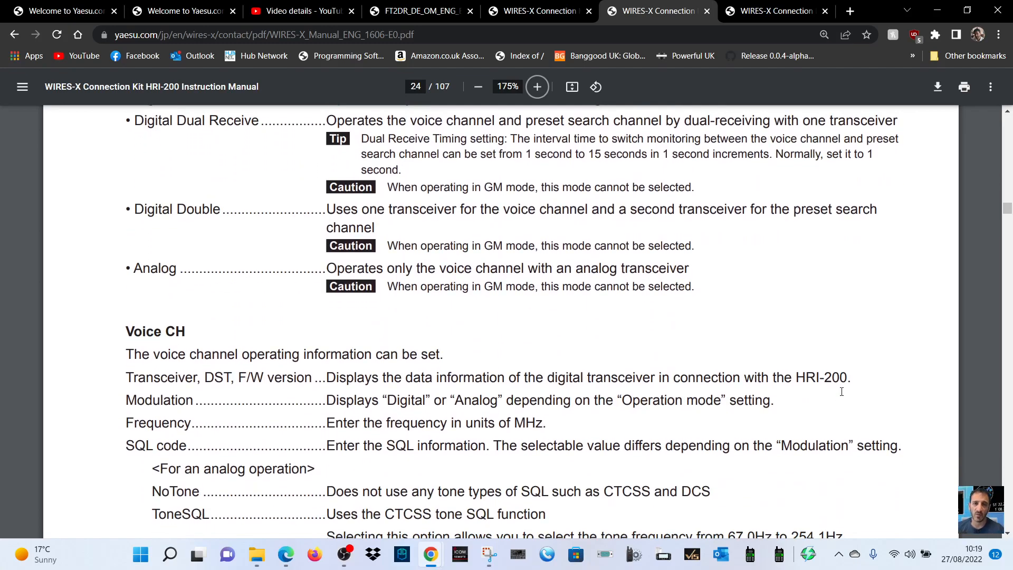
{"action": "scroll", "scroll_direction": "down", "scroll_amount": 3}
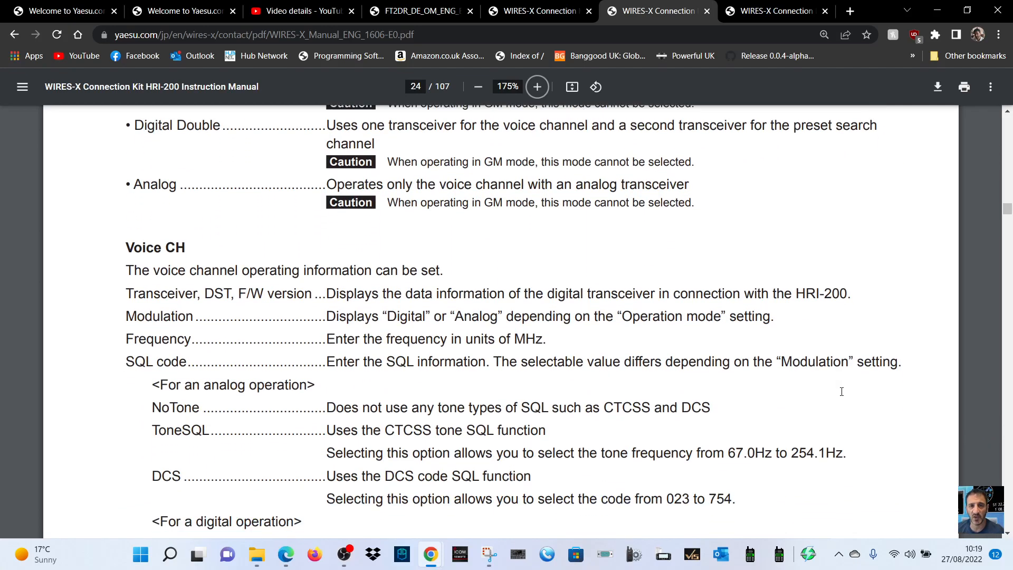
{"action": "scroll", "scroll_direction": "down", "scroll_amount": 3}
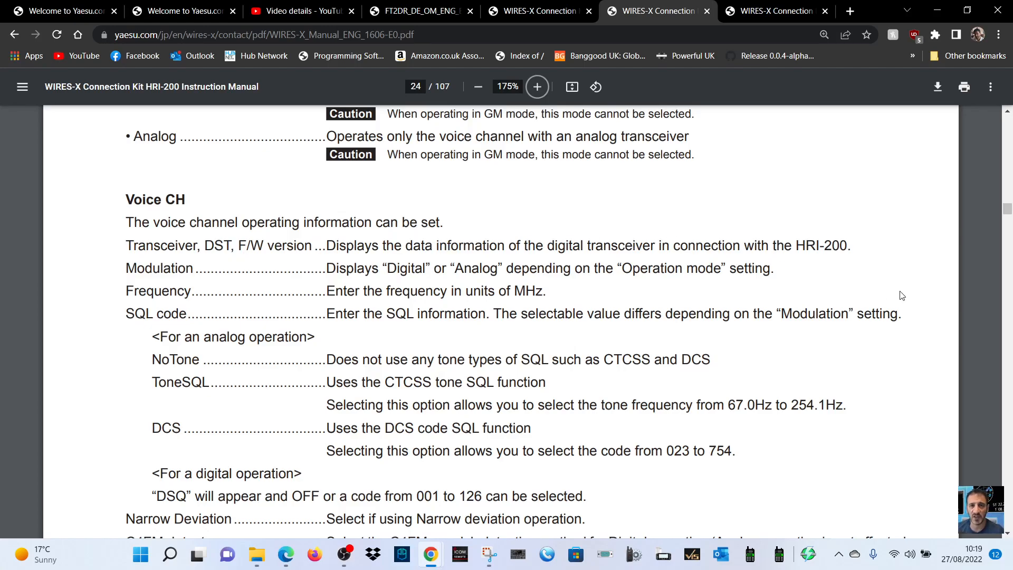
{"action": "mouse_move", "coordinate": [906, 296]}
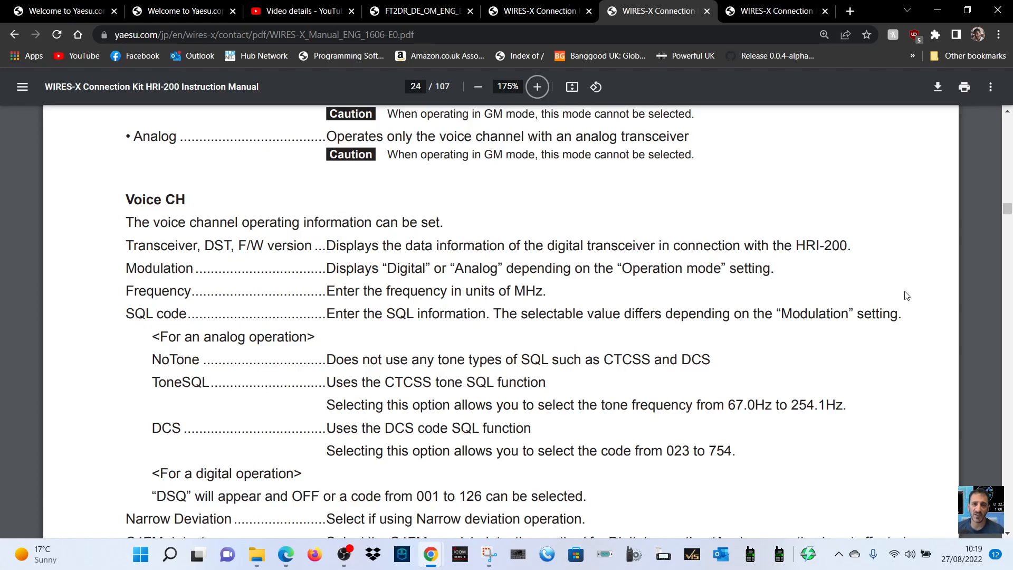
{"action": "mouse_move", "coordinate": [890, 233]}
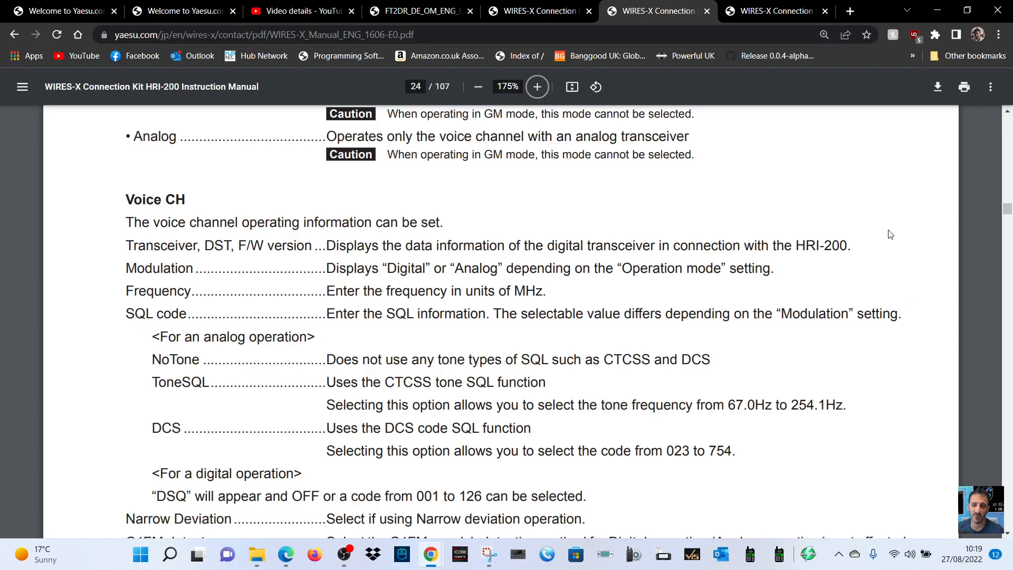
{"action": "scroll", "scroll_direction": "down", "scroll_amount": 3}
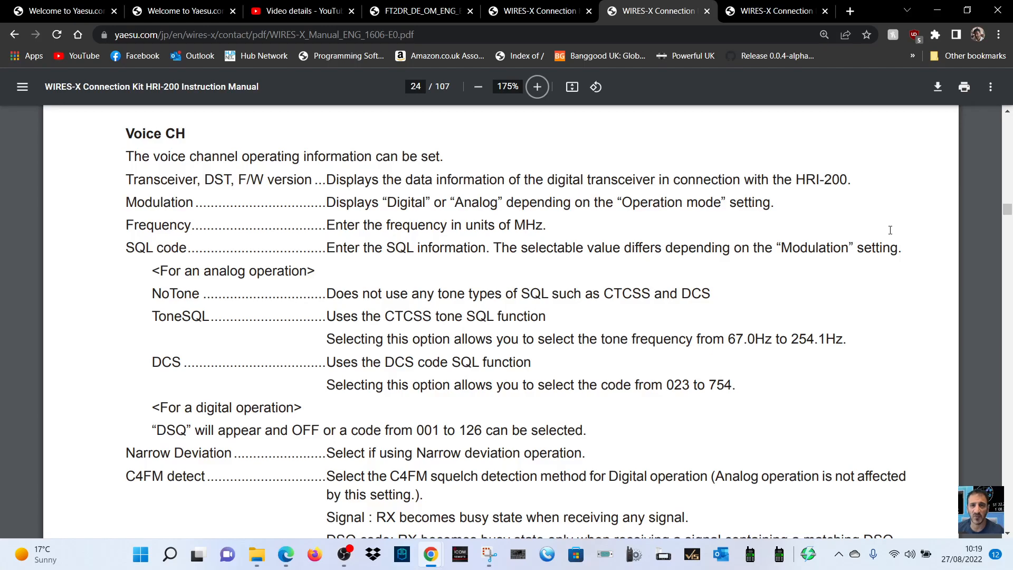
{"action": "mouse_move", "coordinate": [918, 201]}
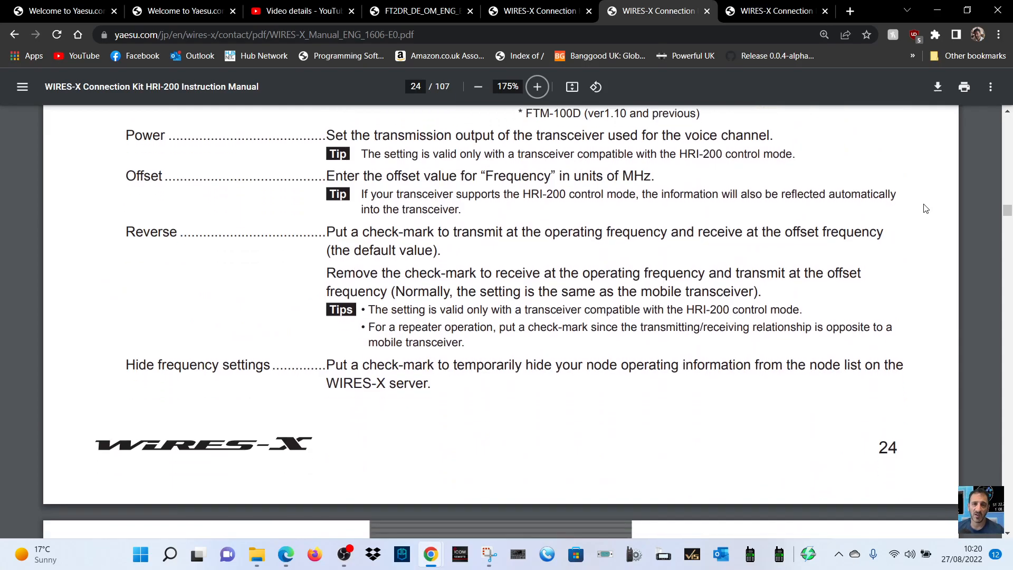
Switch to the third WIRES-X Connection tab showing page 23's Transceiver dialog and steps 2–5.
{"action": "scroll", "scroll_direction": "down", "scroll_amount": 3}
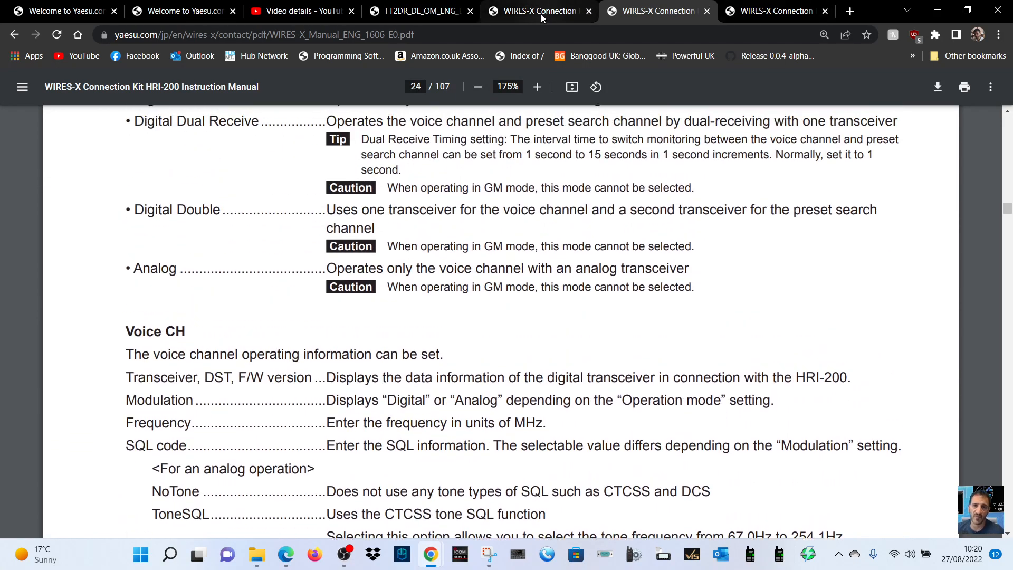
{"action": "left_click", "coordinate": [769, 11]}
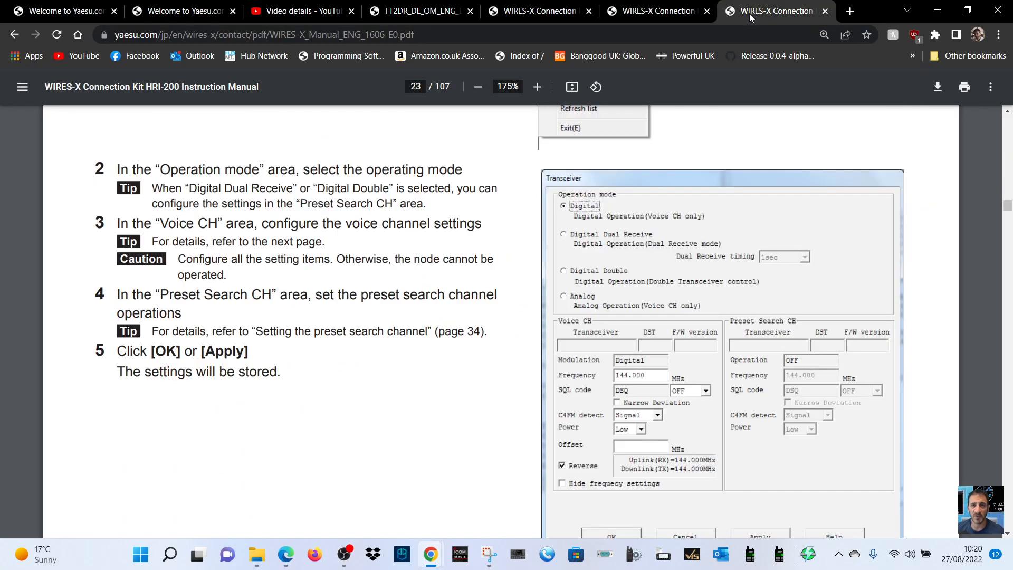